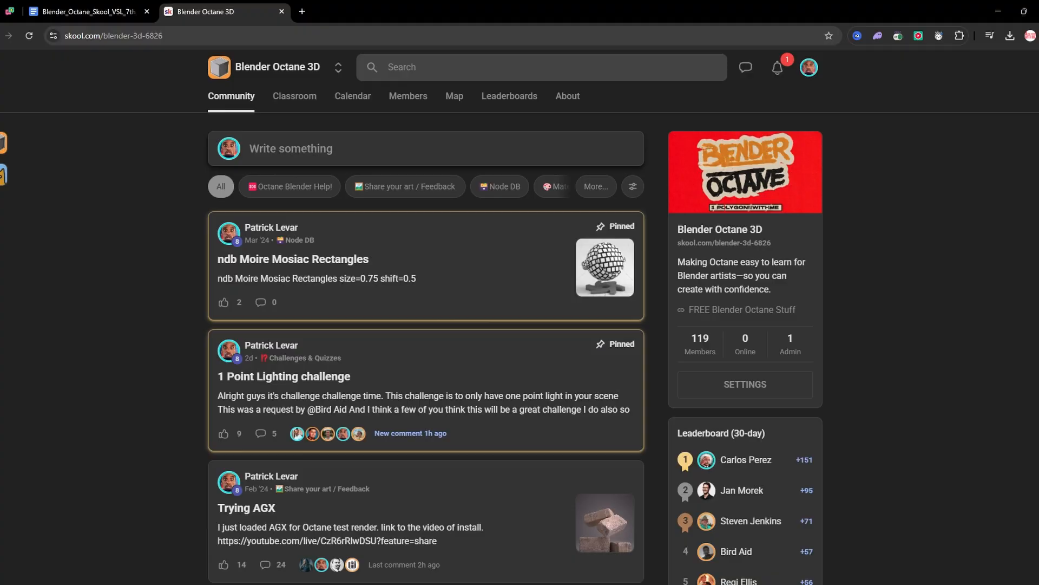
# Step: Open Mac Mini .blend from Recent Files and scroll through its Octane Kernel settings
pyautogui.scroll(-3)
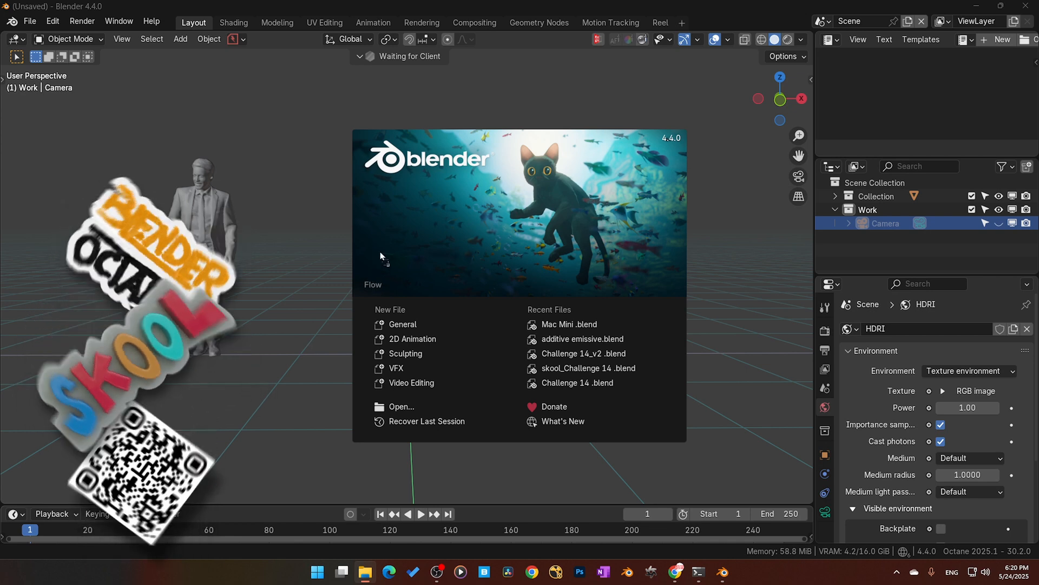
pyautogui.click(567, 324)
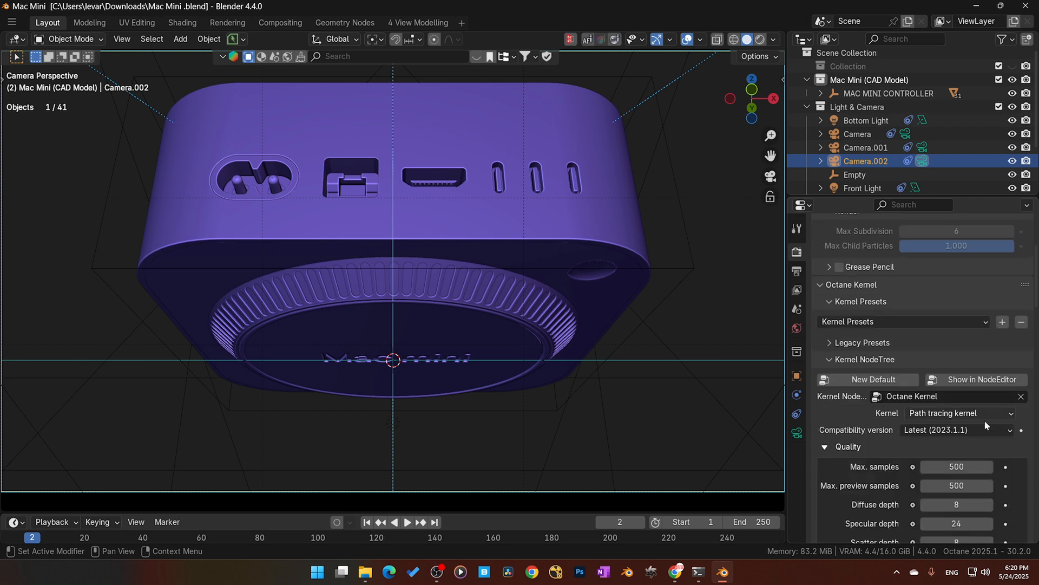
pyautogui.moveTo(942, 413)
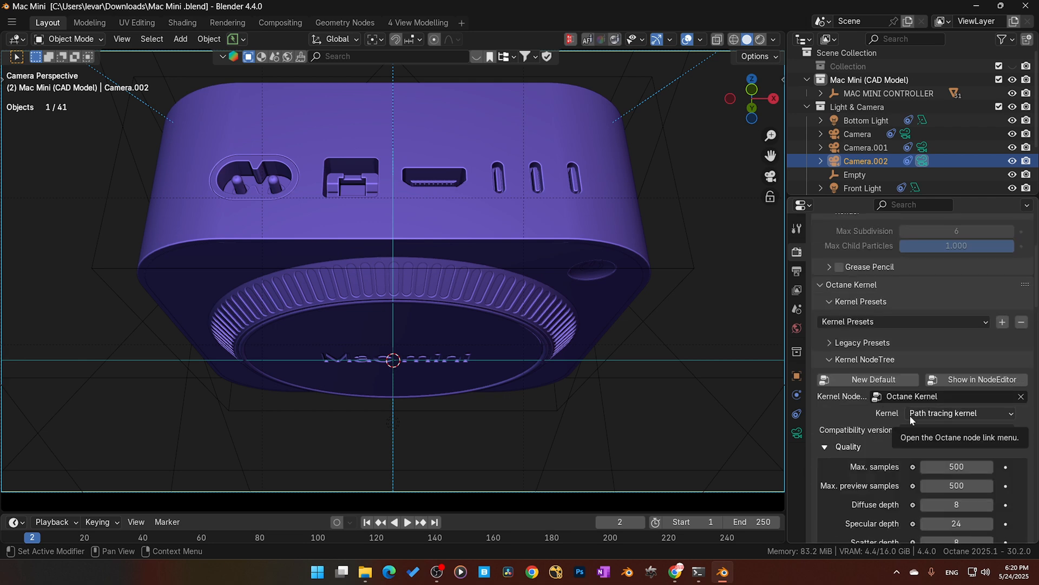
pyautogui.scroll(-3)
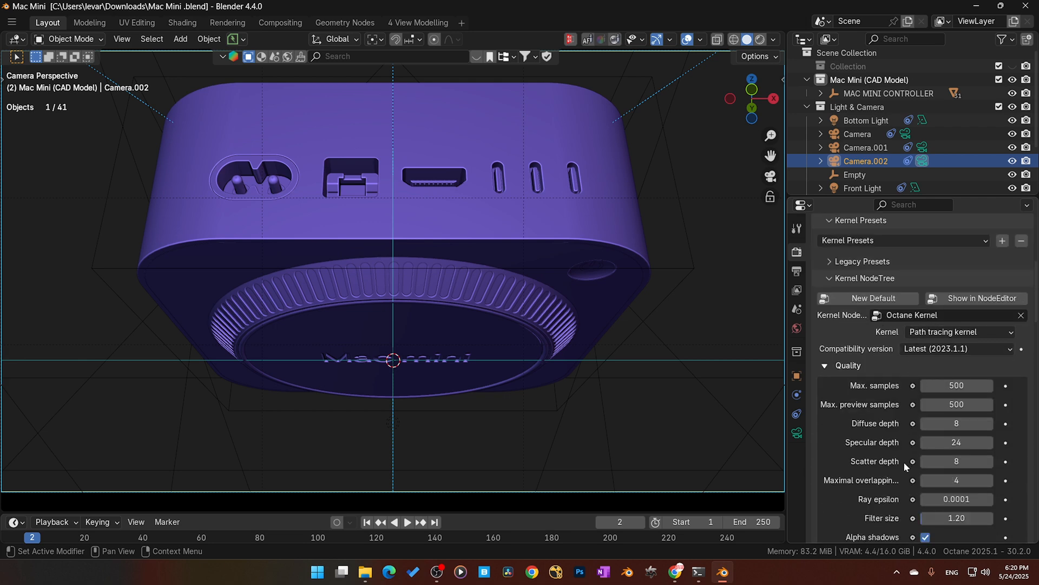
pyautogui.scroll(-3)
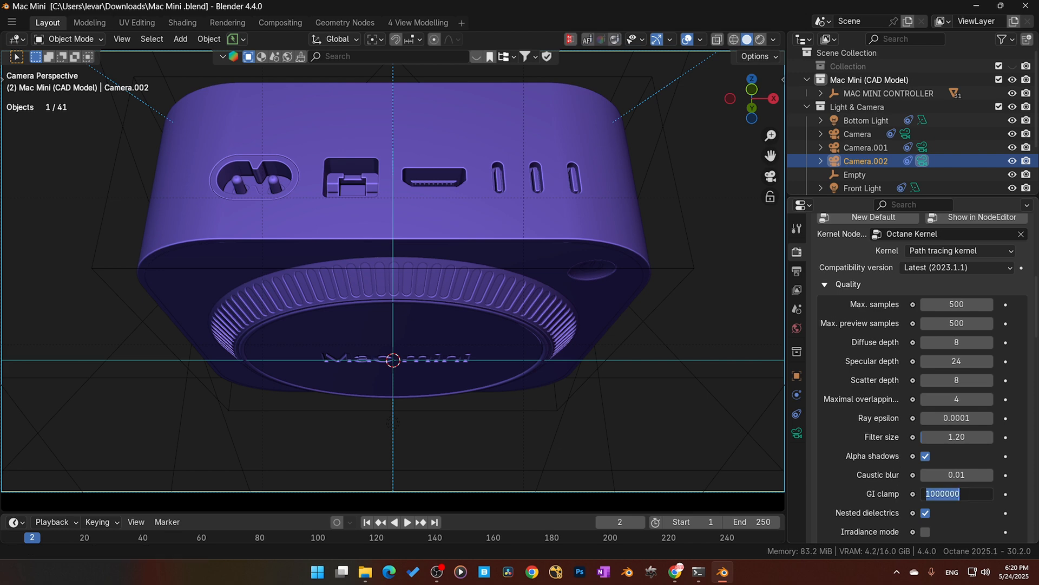
pyautogui.scroll(-3)
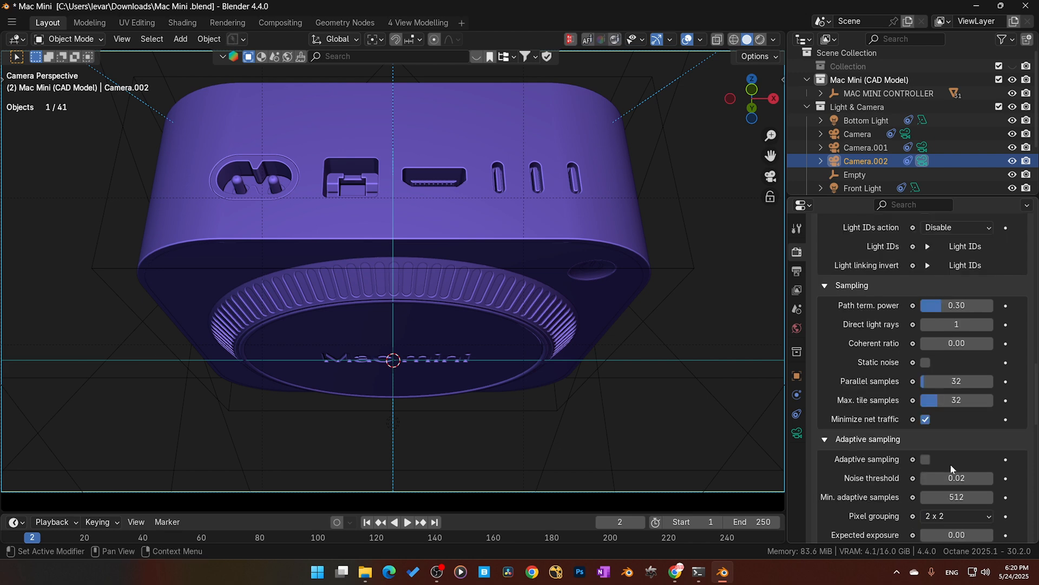
pyautogui.scroll(-3)
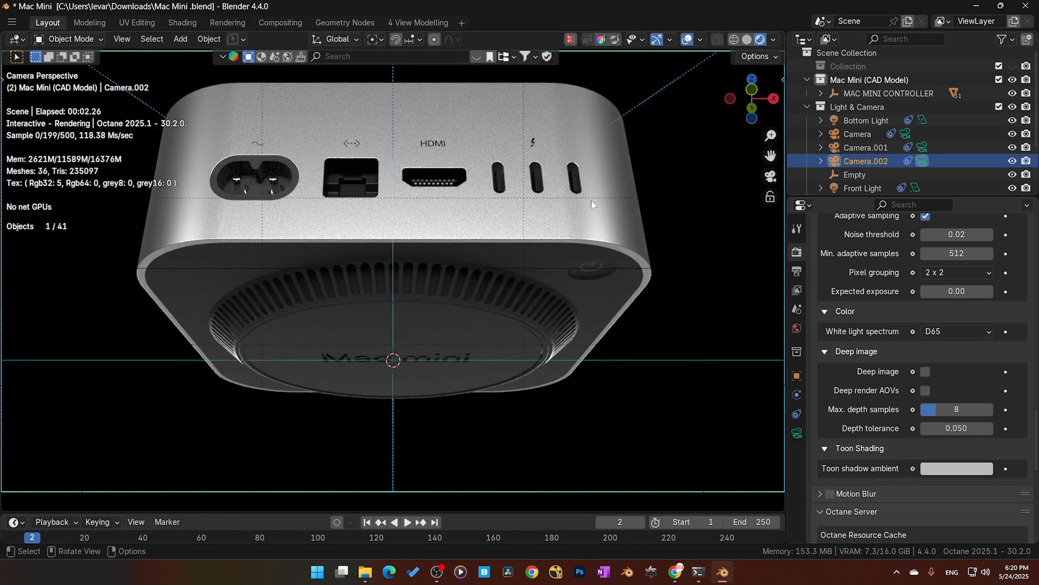
# Step: Stop the live Octane preview by switching the viewport shading from Rendered to Solid
pyautogui.click(747, 39)
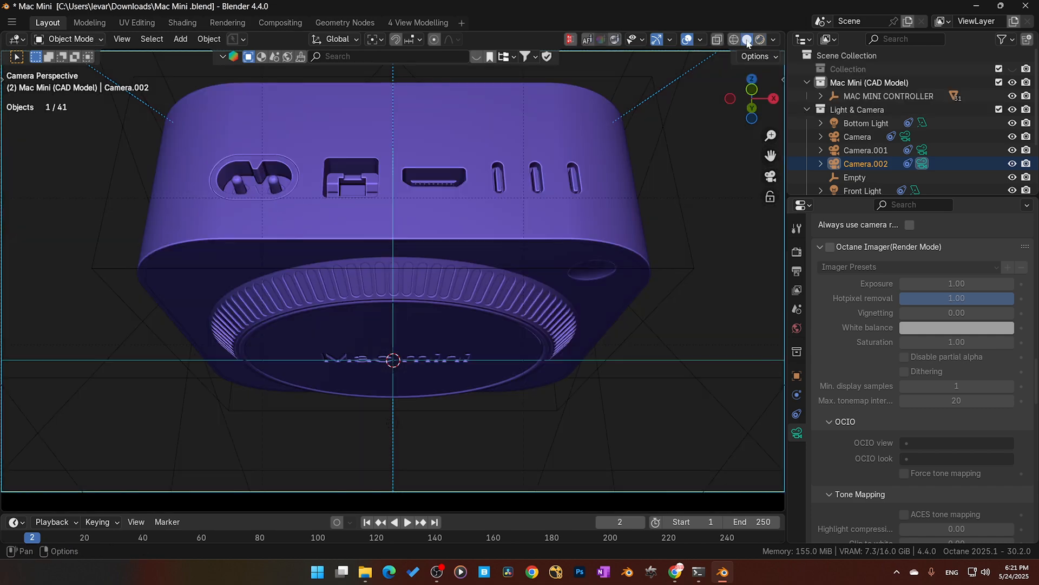
# Step: Start an F12 render, then select the frozen Blender process in Task Manager to end it
pyautogui.click(12, 22)
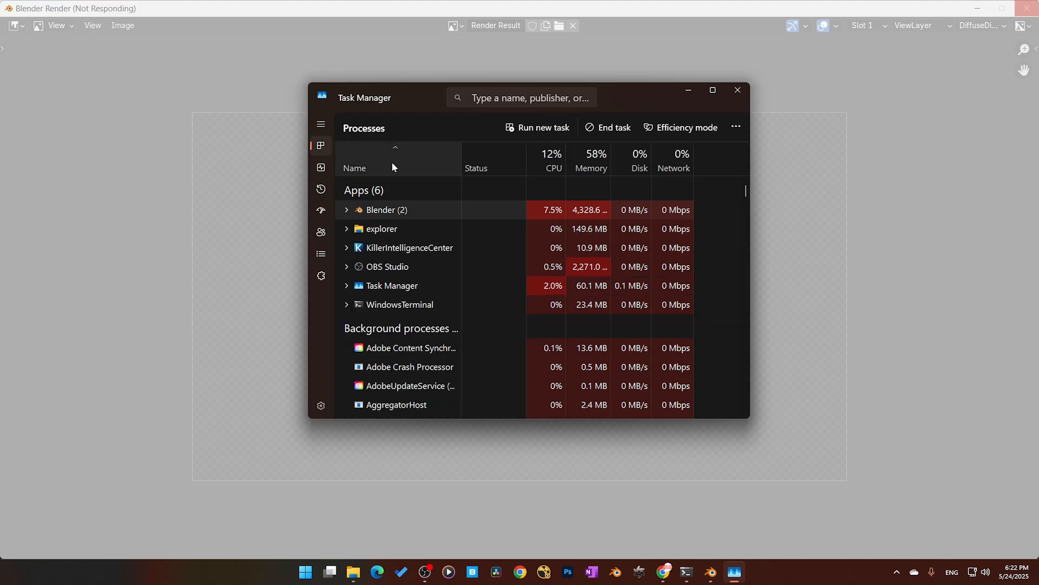
pyautogui.click(736, 89)
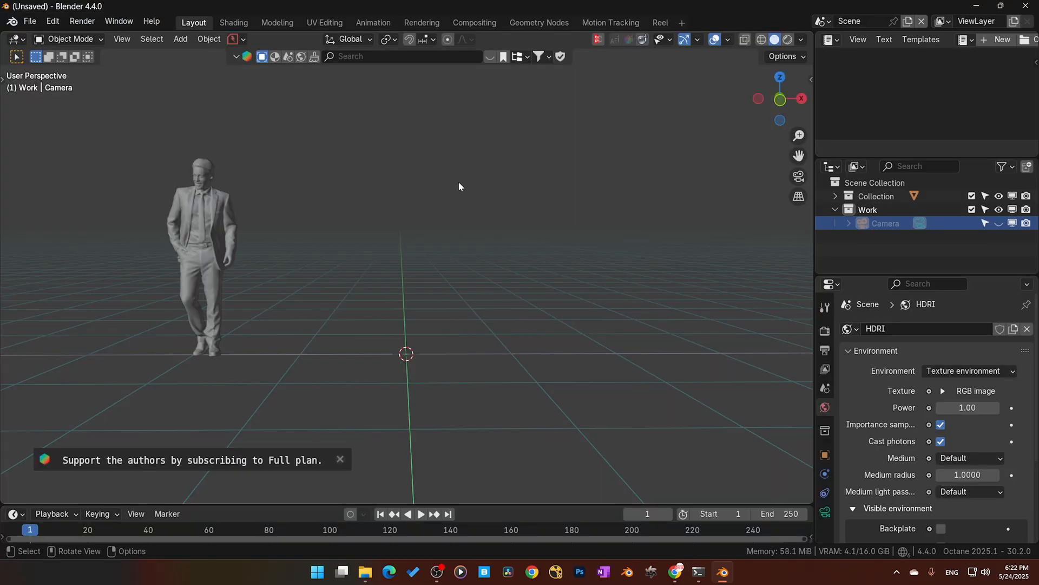
pyautogui.click(29, 21)
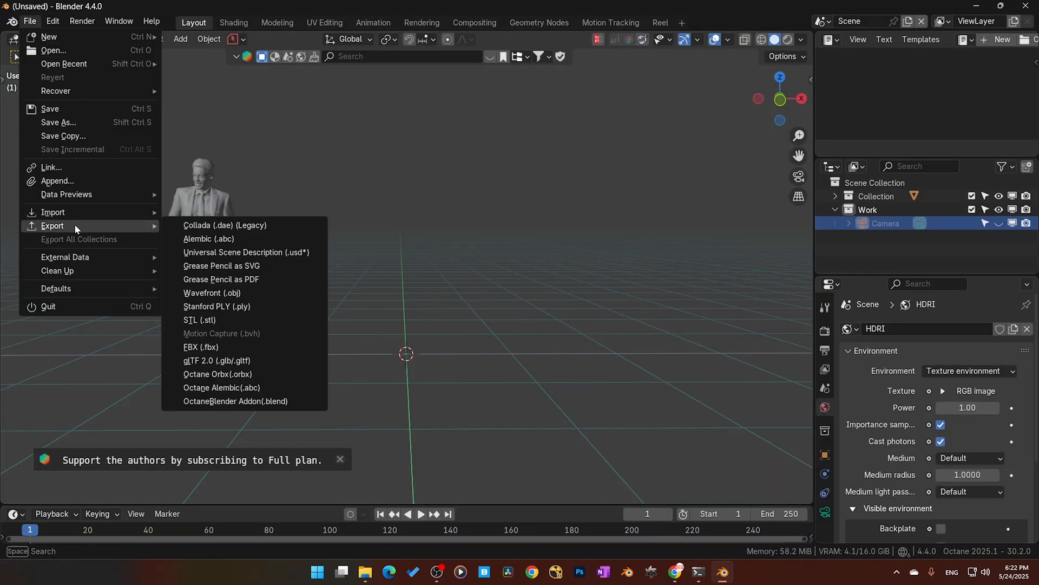
pyautogui.moveTo(228, 374)
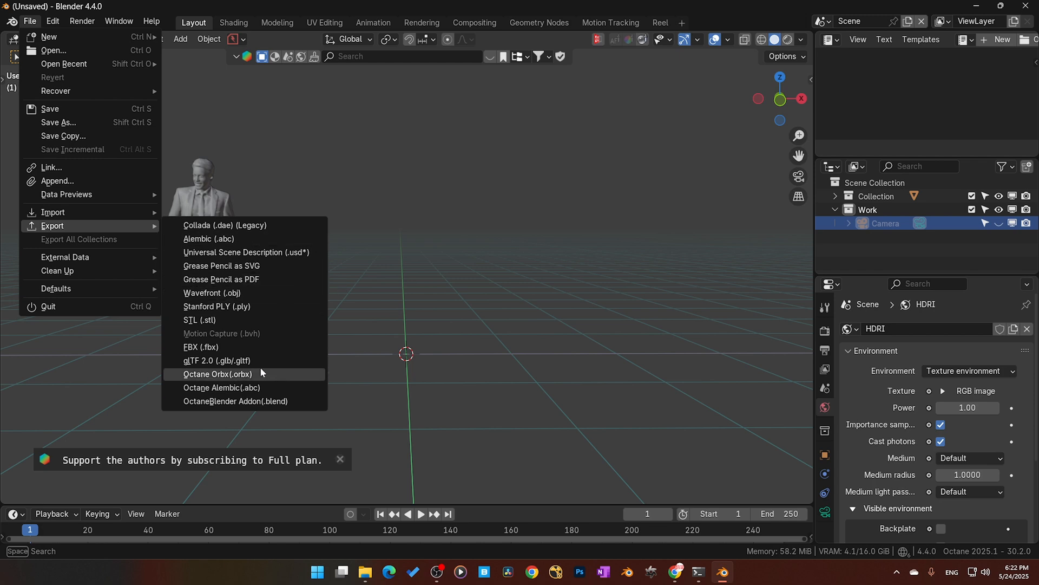
pyautogui.moveTo(123, 145)
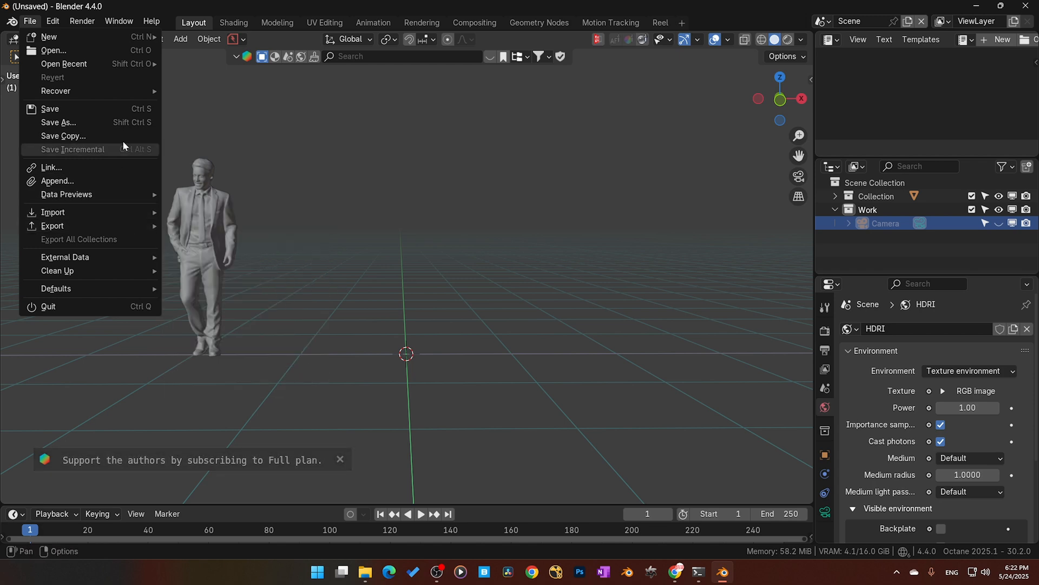
pyautogui.click(57, 180)
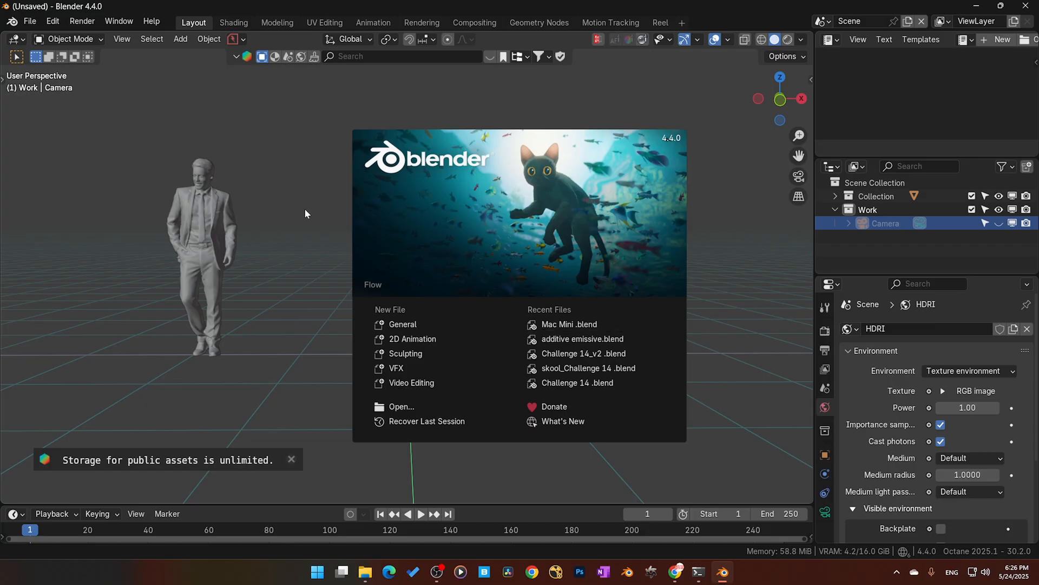
pyautogui.moveTo(312, 283)
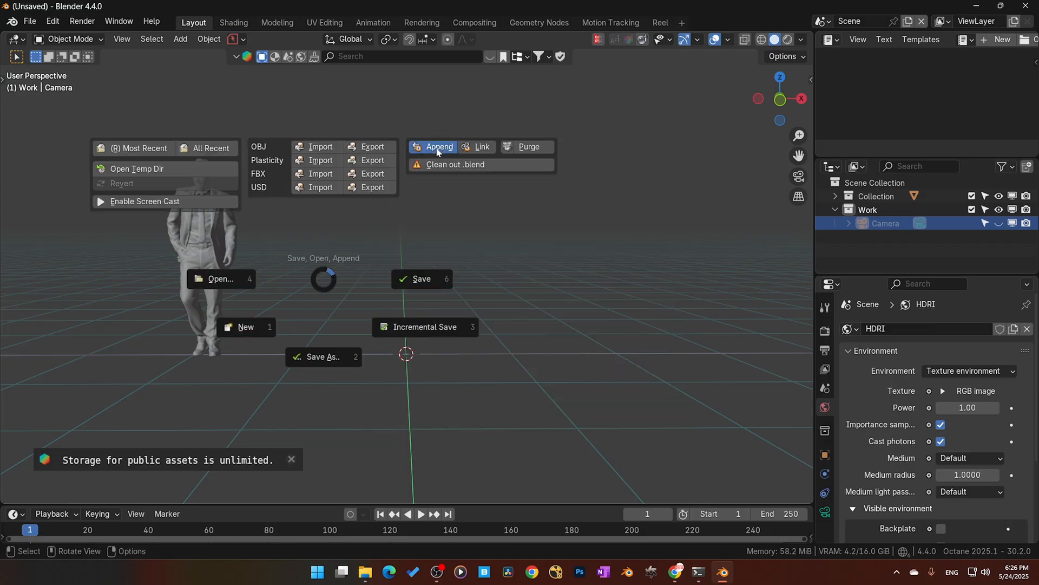
# Step: Dismiss the splash screen and append the Mac Mini collection through the Save/Open pie menu
pyautogui.click(439, 146)
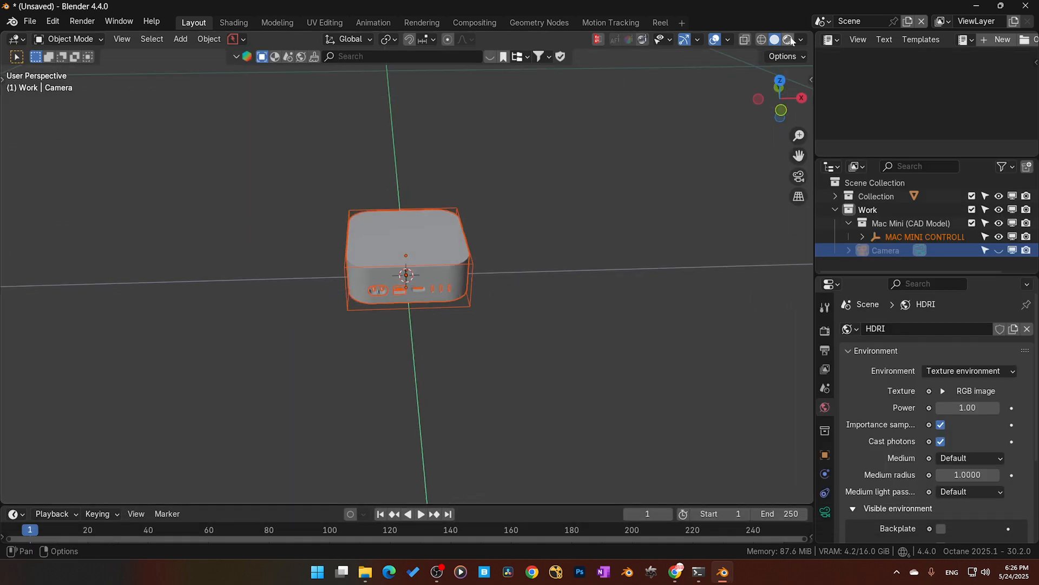
pyautogui.click(789, 39)
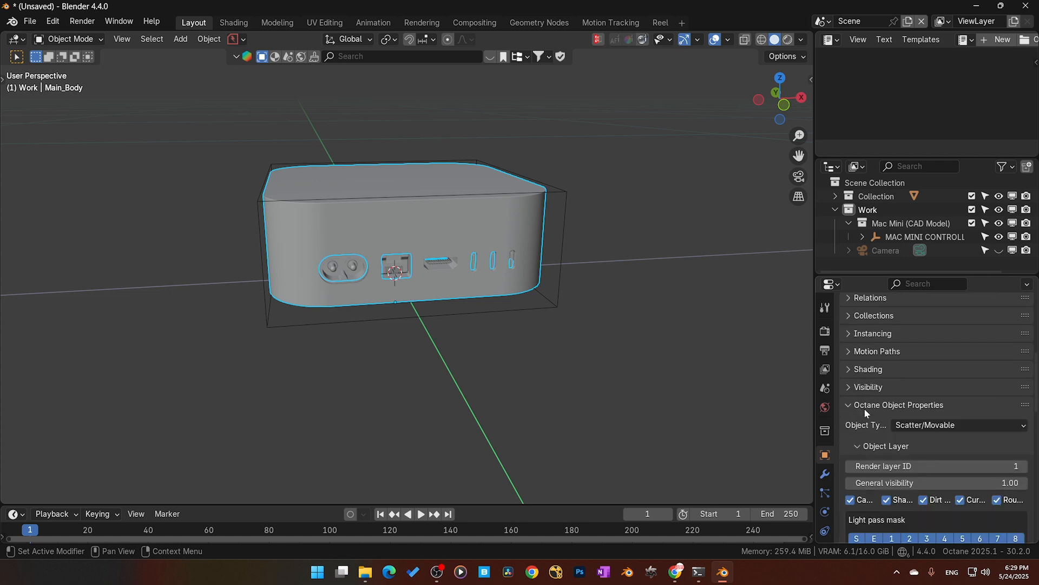
# Step: Add a cube and clear Main_Body's custom split normals data under Geometry Data
pyautogui.click(954, 425)
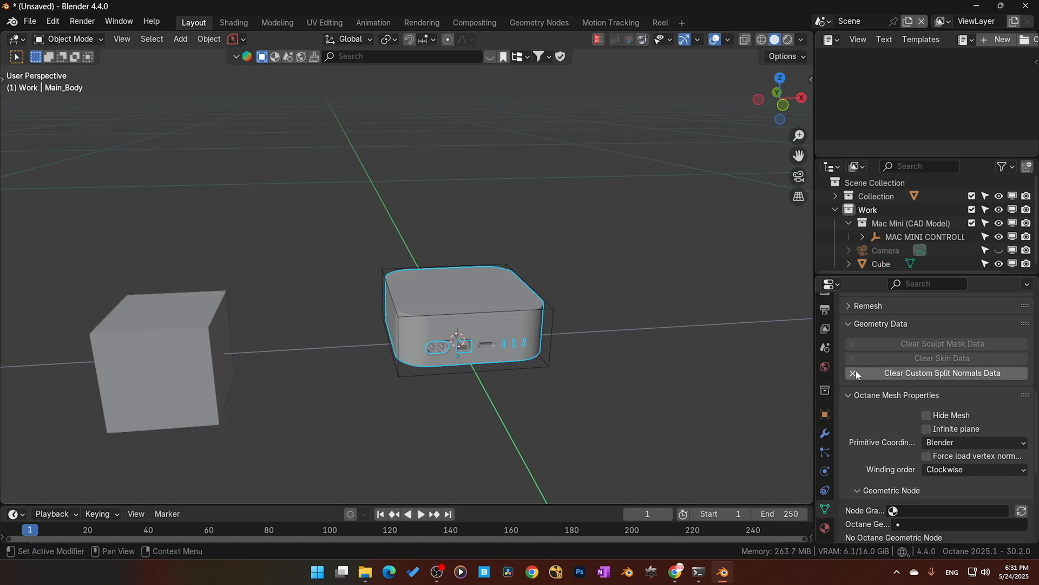
pyautogui.click(941, 372)
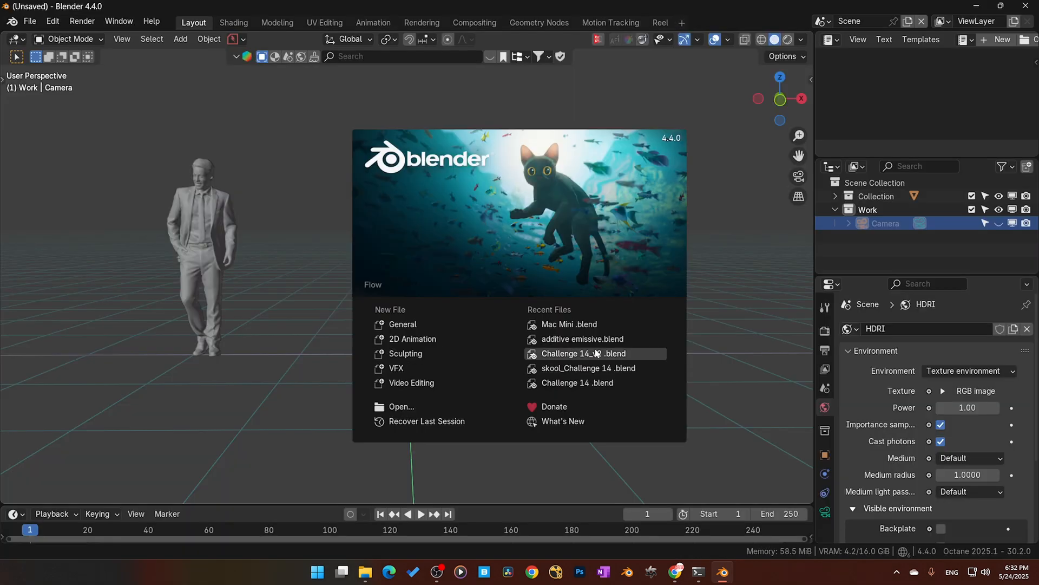
# Step: Reopen the saved Mac Mini .blend from the splash screen's Recent Files
pyautogui.click(569, 324)
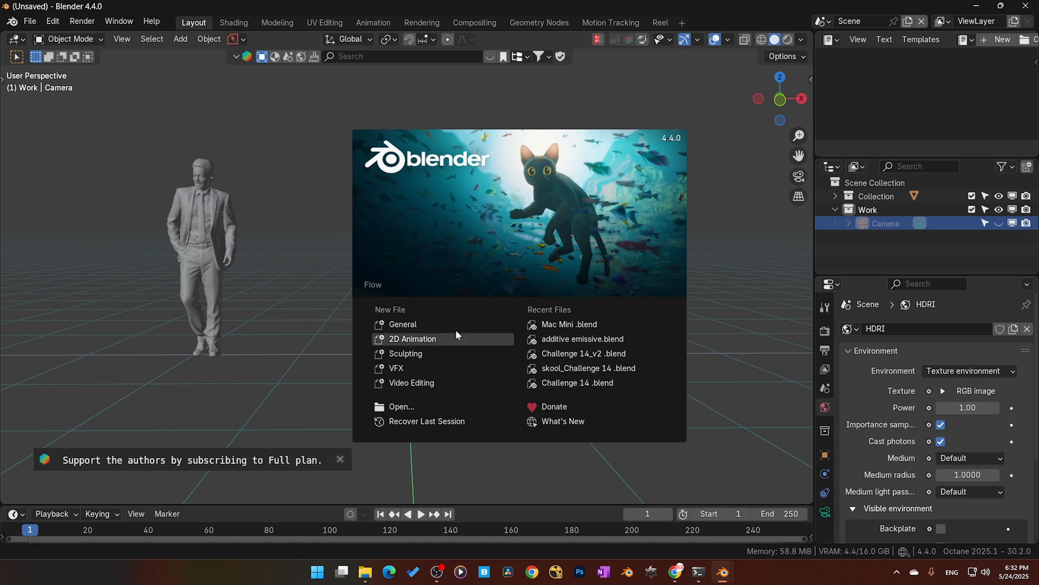
pyautogui.click(568, 325)
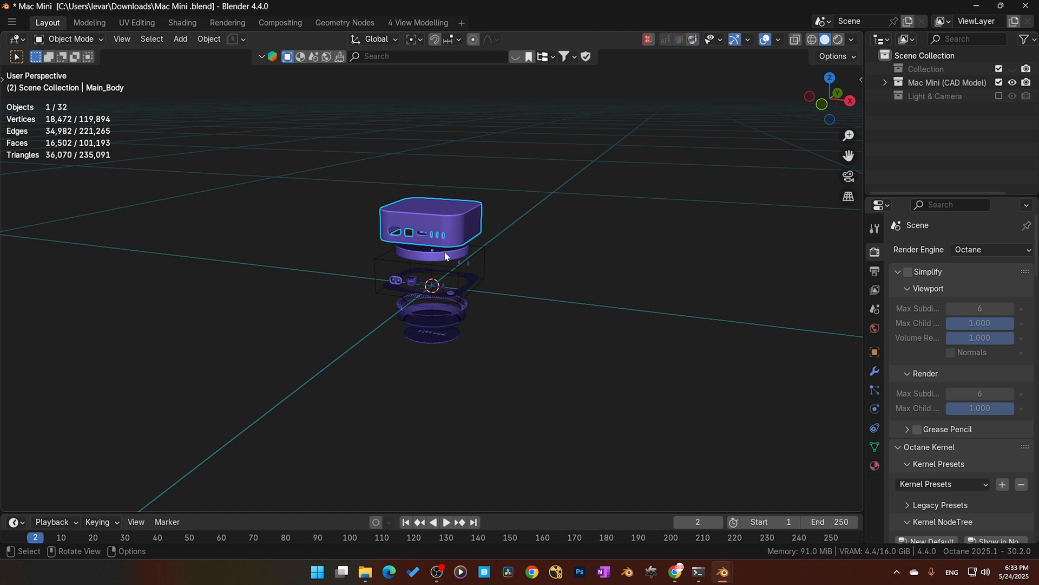
# Step: Copy the main body and open the Render menu in Mac Mini 1
pyautogui.press('ctrl+c')
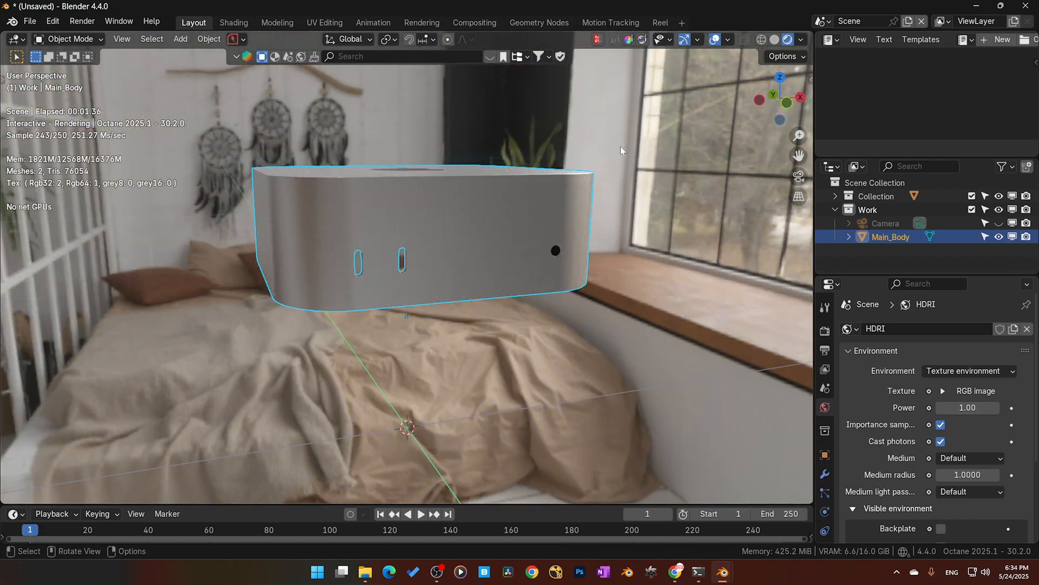
pyautogui.moveTo(760, 31)
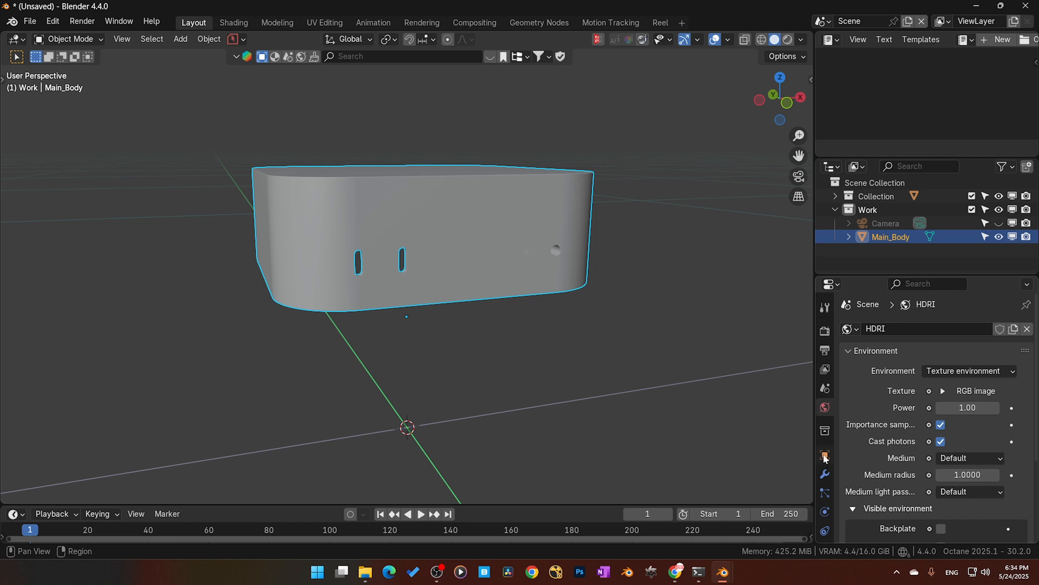
pyautogui.click(81, 21)
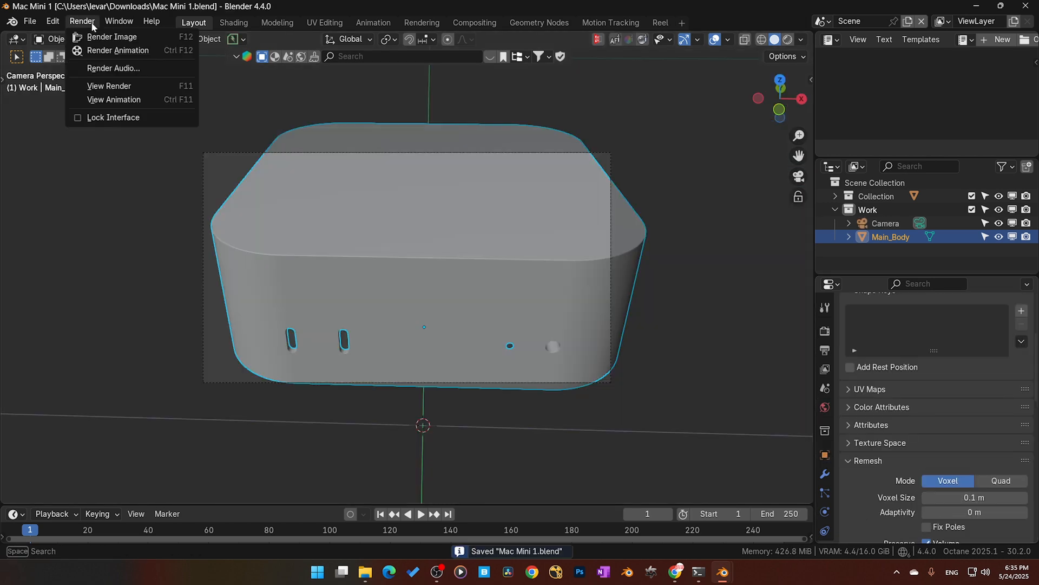
pyautogui.click(112, 36)
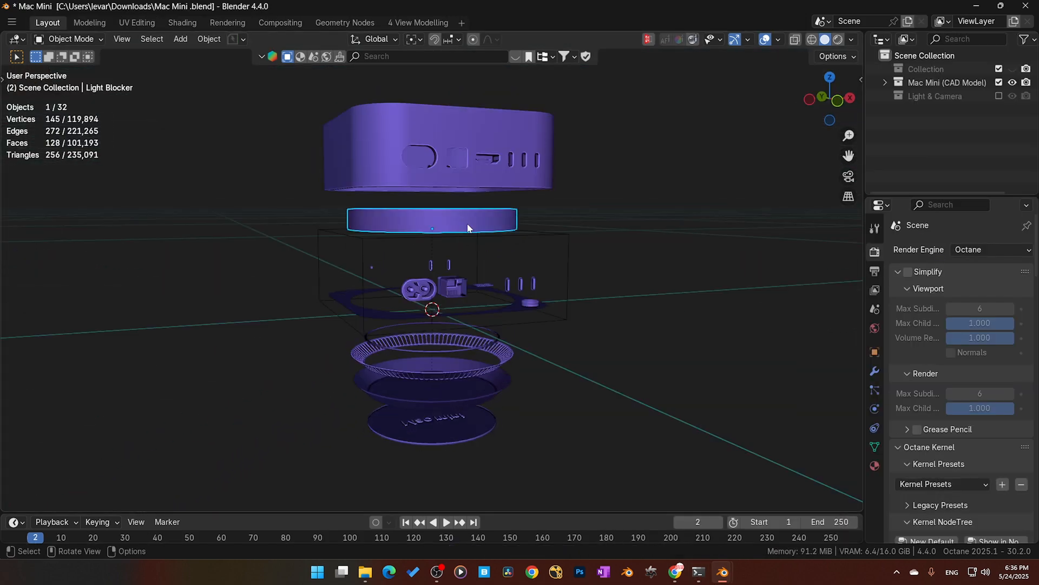
# Step: Back in Mac Mini 1, save the file and render the camera view with F12
pyautogui.press('ctrl+c')
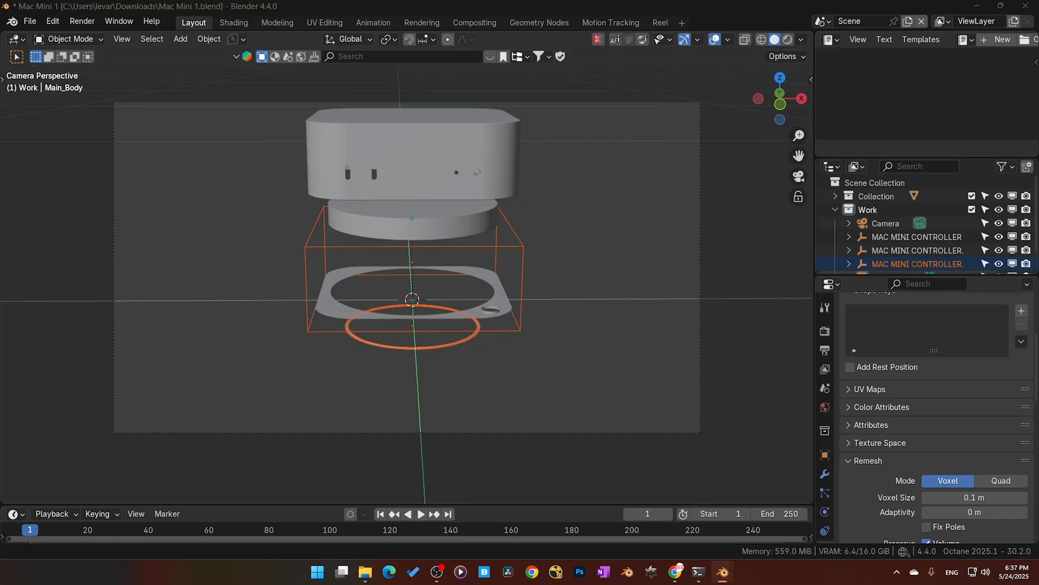
pyautogui.press('ctrl+s')
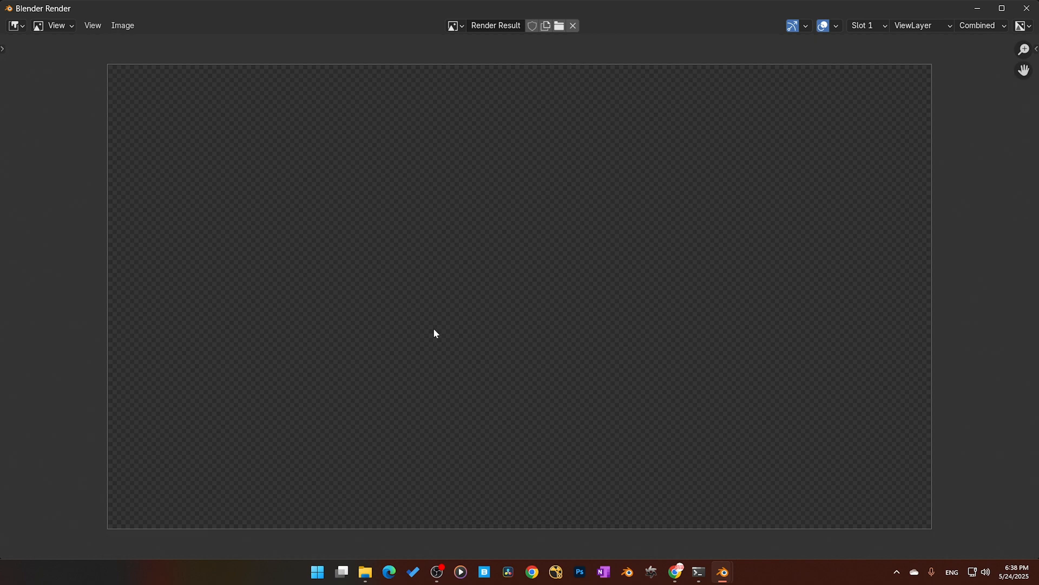
pyautogui.moveTo(550, 298)
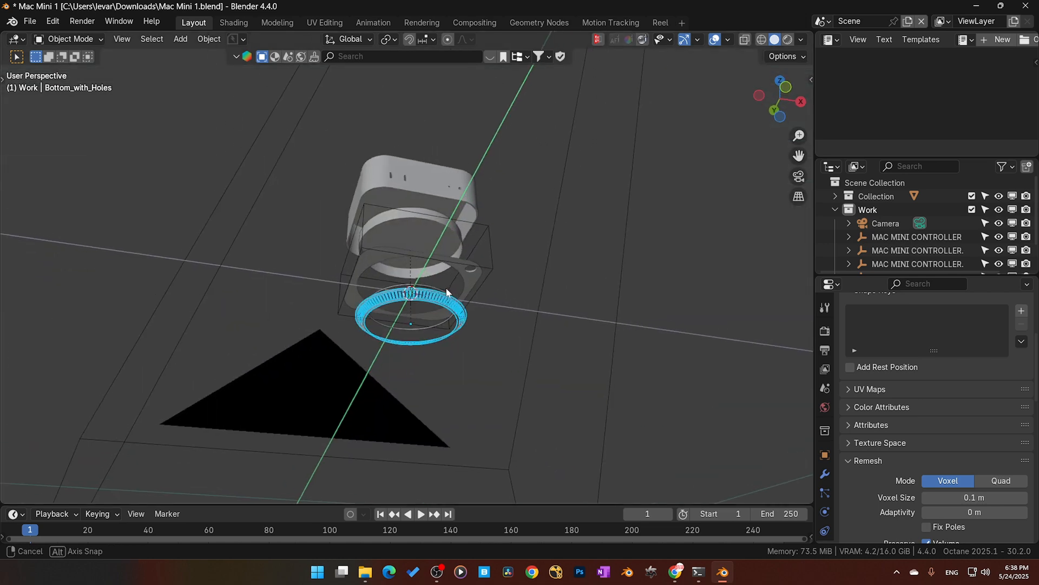
# Step: Delete an object and display Bottom_with_Holes' modifier stack, including its Subdivision modifier
pyautogui.moveTo(448, 292); pyautogui.dragTo(431, 390)
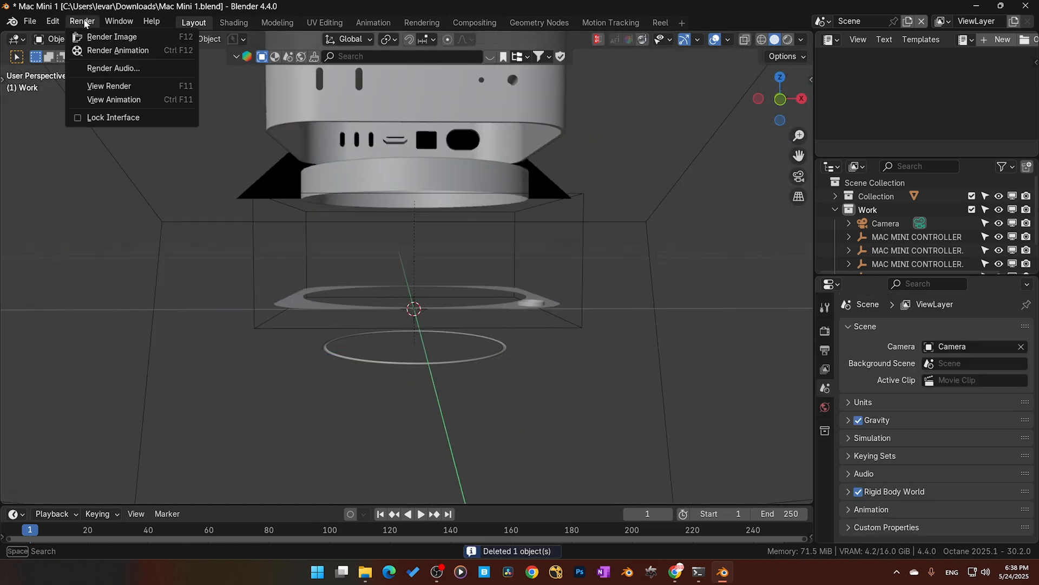
pyautogui.click(112, 37)
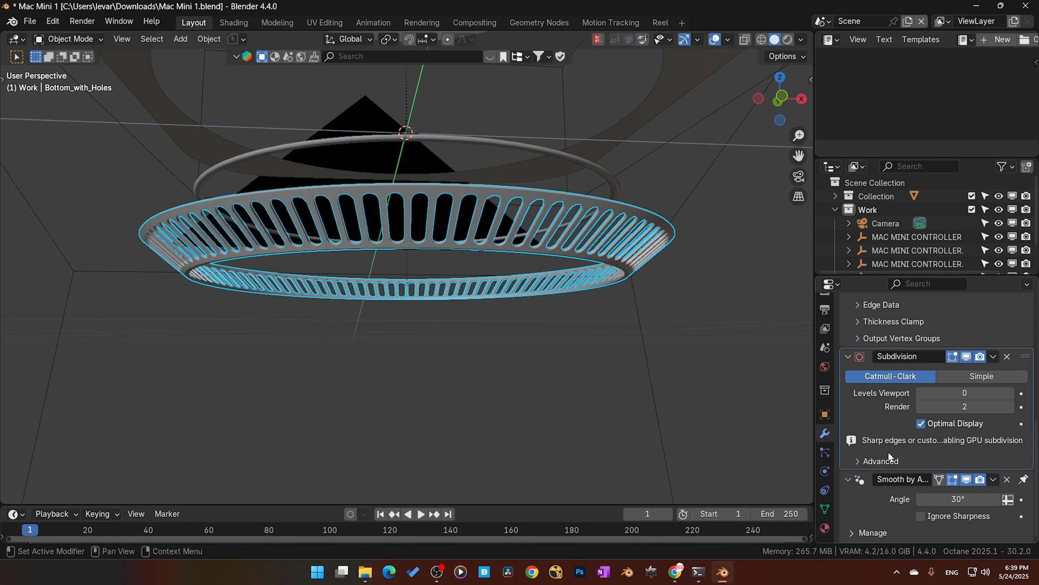
pyautogui.moveTo(872, 508)
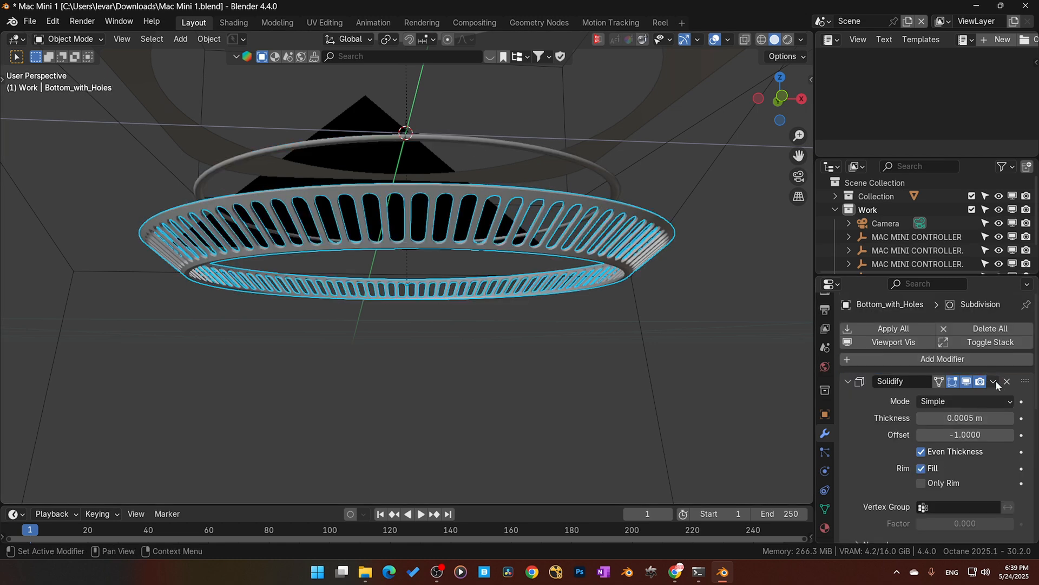
# Step: Remove the grill ring's Solidify and Smooth by Angle modifiers, save, and open the Render menu
pyautogui.click(995, 381)
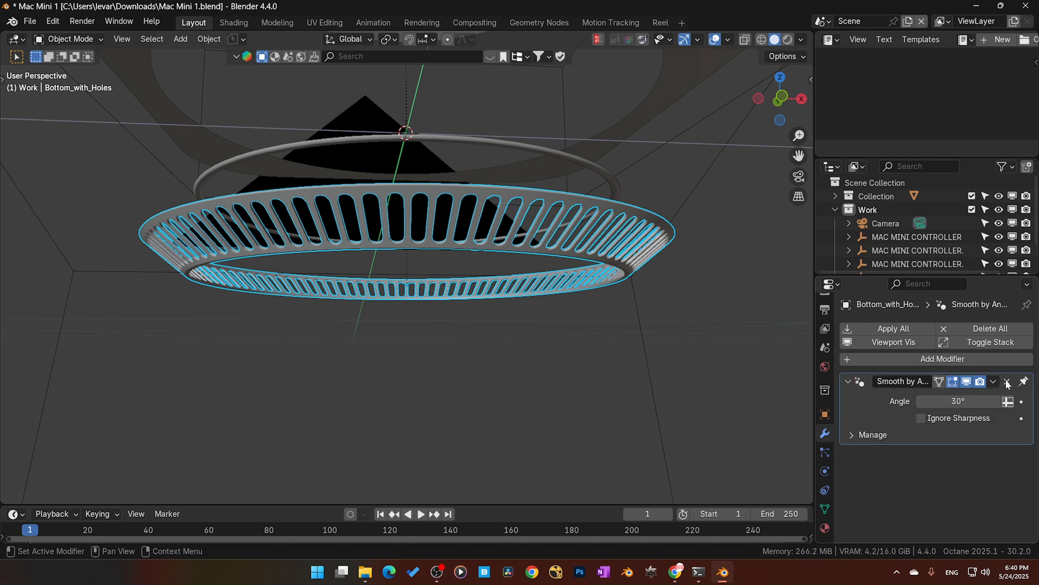
pyautogui.click(1007, 382)
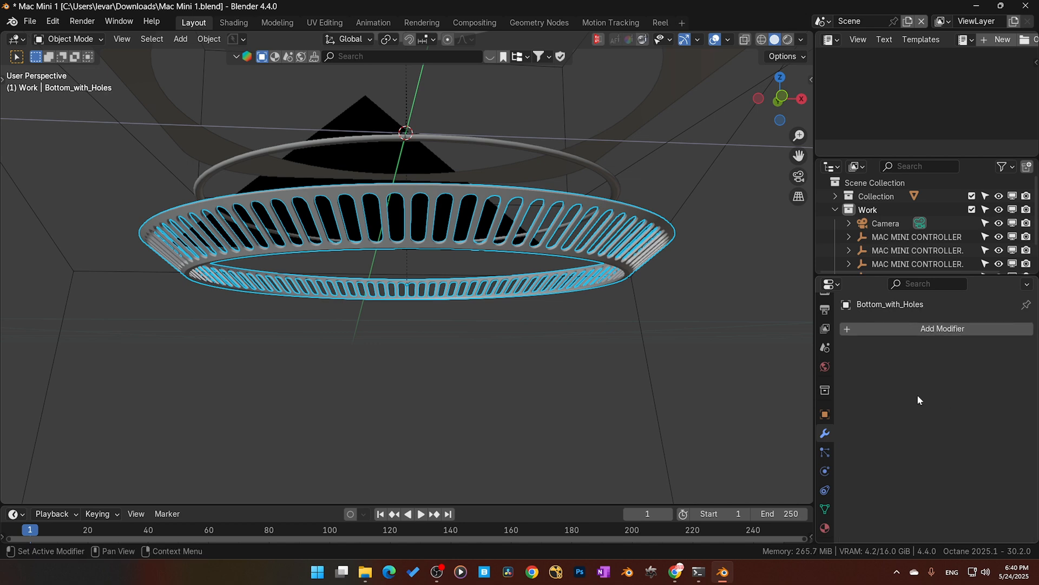
pyautogui.click(82, 20)
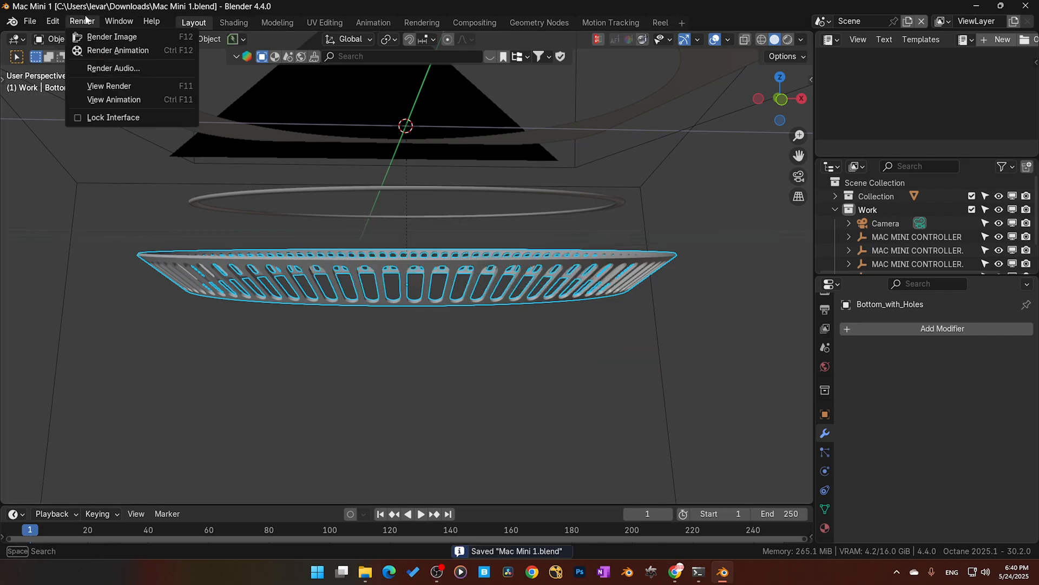
pyautogui.click(113, 36)
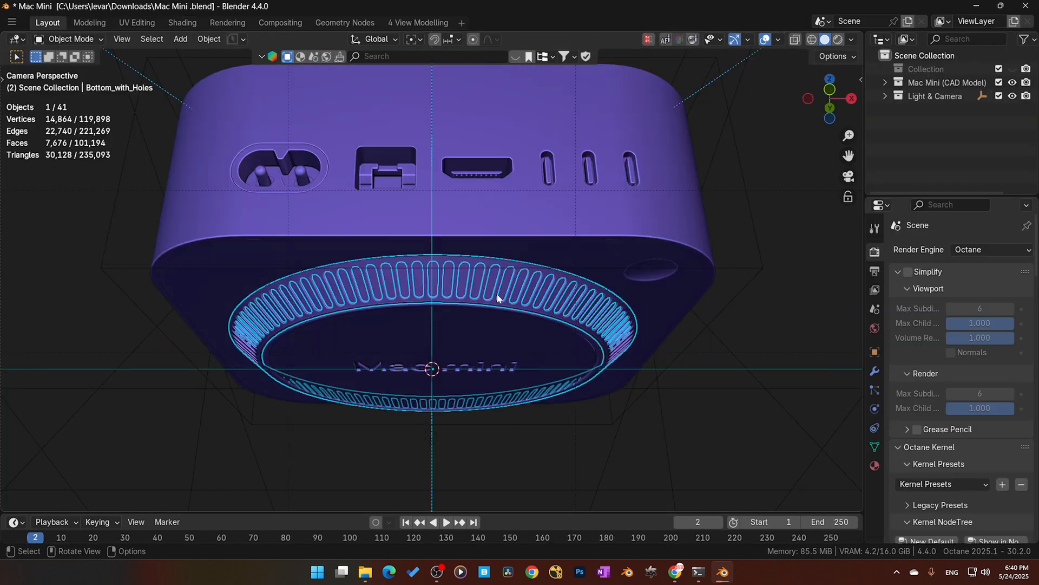
# Step: Select Bottom_with_Holes in the reopened Mac Mini.blend and attempt Apply All on its modifiers
pyautogui.click(874, 371)
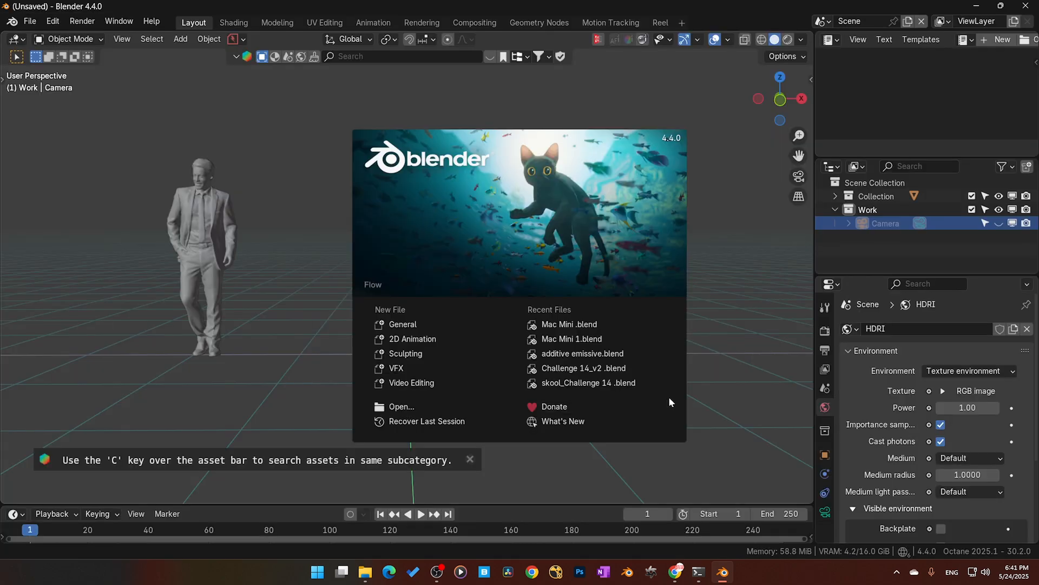
pyautogui.click(568, 325)
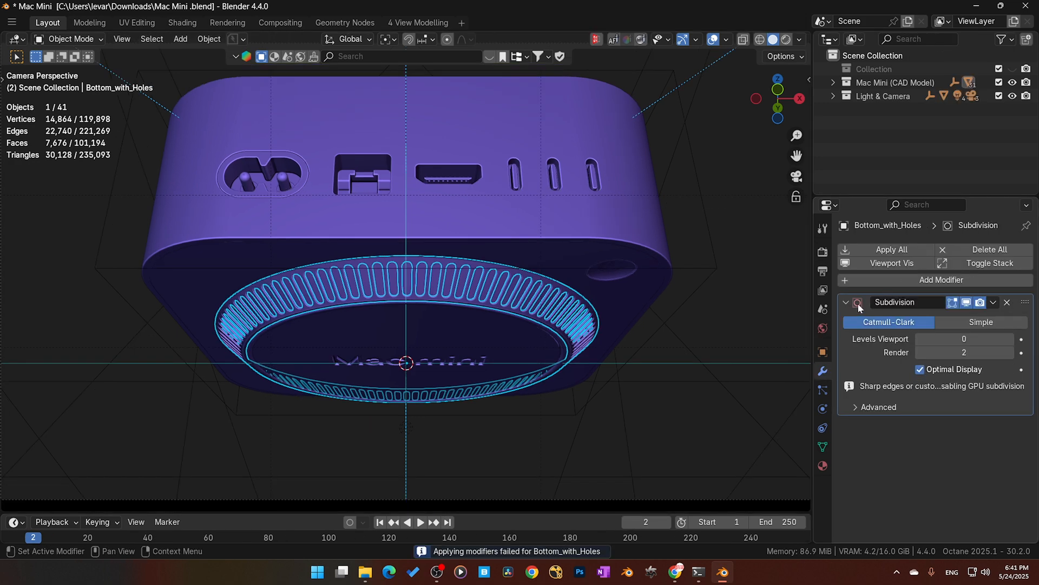
# Step: Set Bottom_Panel's viewport subdivision to 1, then show LAND_PORT__Main's Subdivision modifier
pyautogui.click(1007, 302)
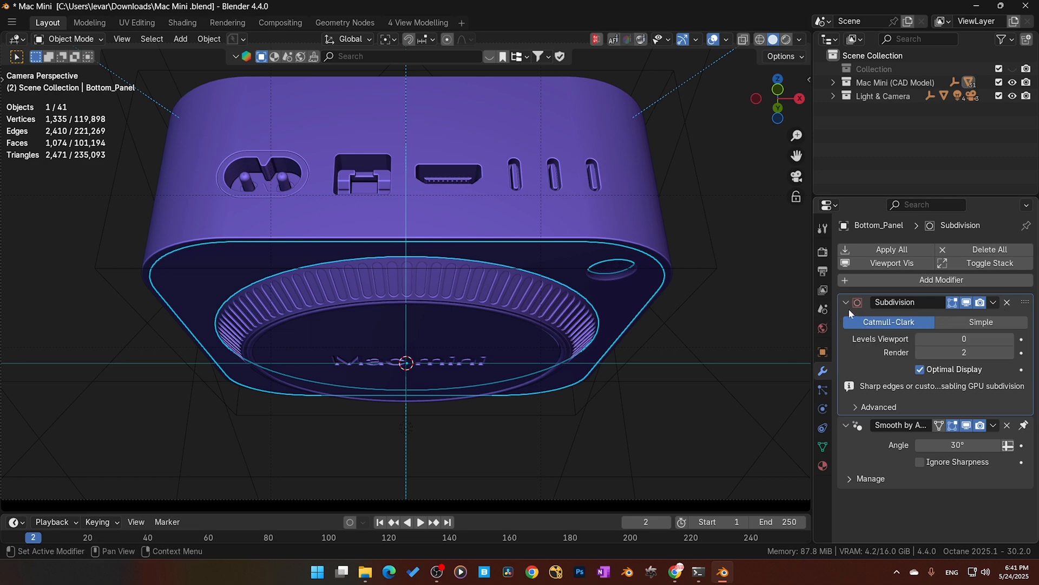
pyautogui.click(965, 339)
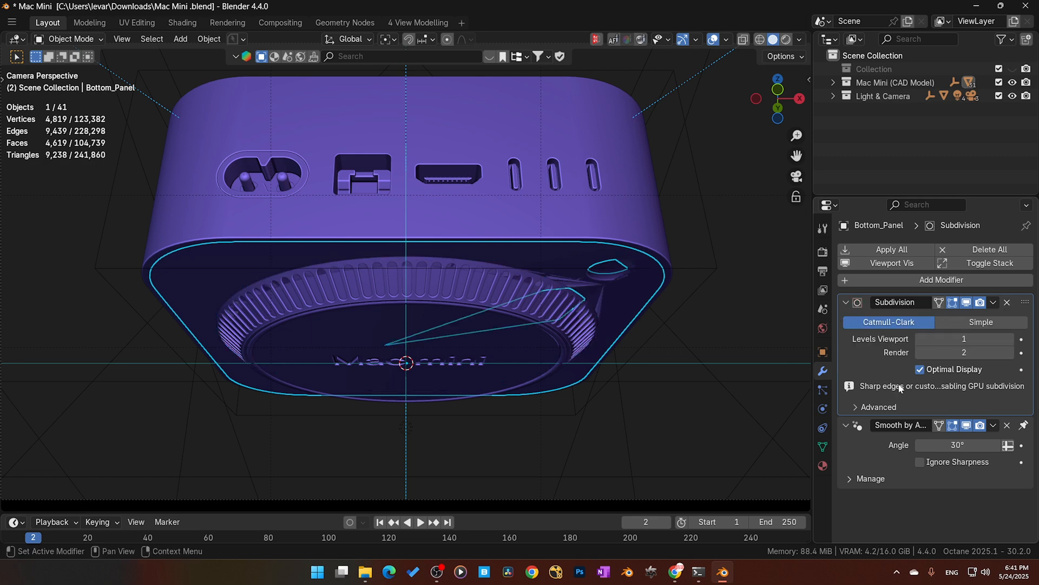
pyautogui.click(1007, 302)
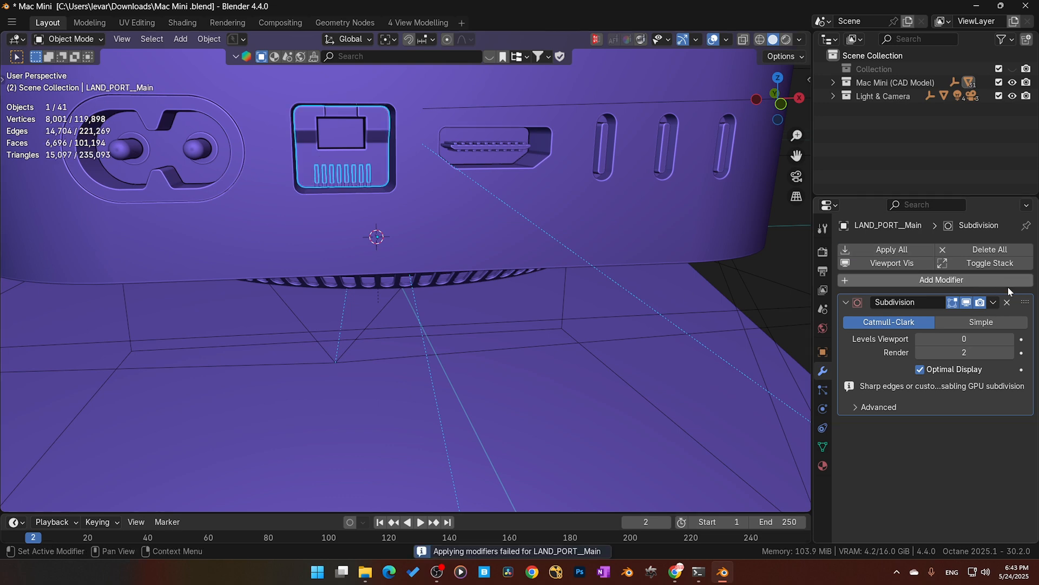
# Step: Delete the Subdivision modifier from LAND_PORT__Main and from the eight LAN pins
pyautogui.click(1006, 302)
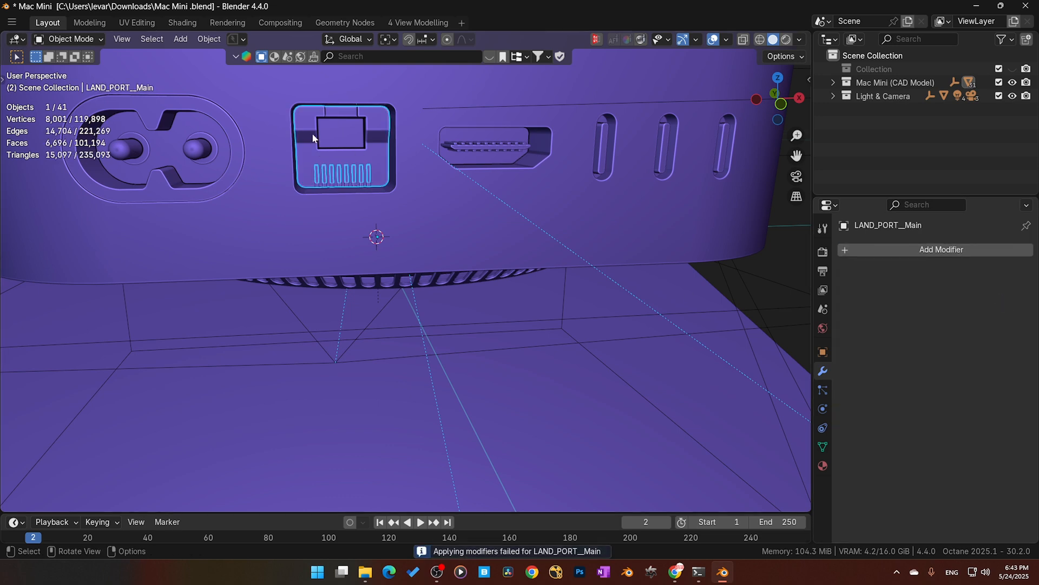
pyautogui.click(369, 176)
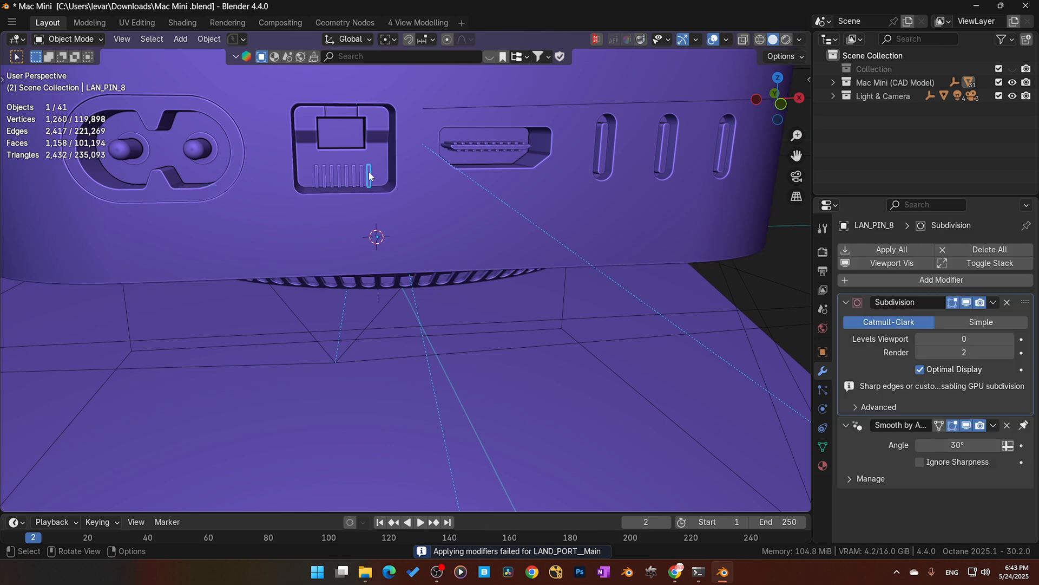
pyautogui.click(361, 175)
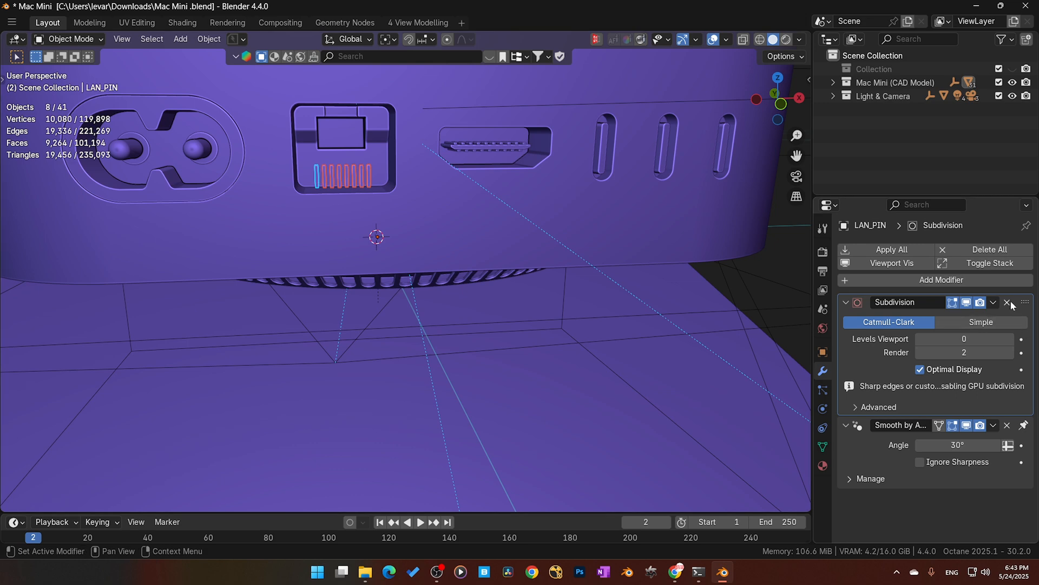
pyautogui.click(891, 249)
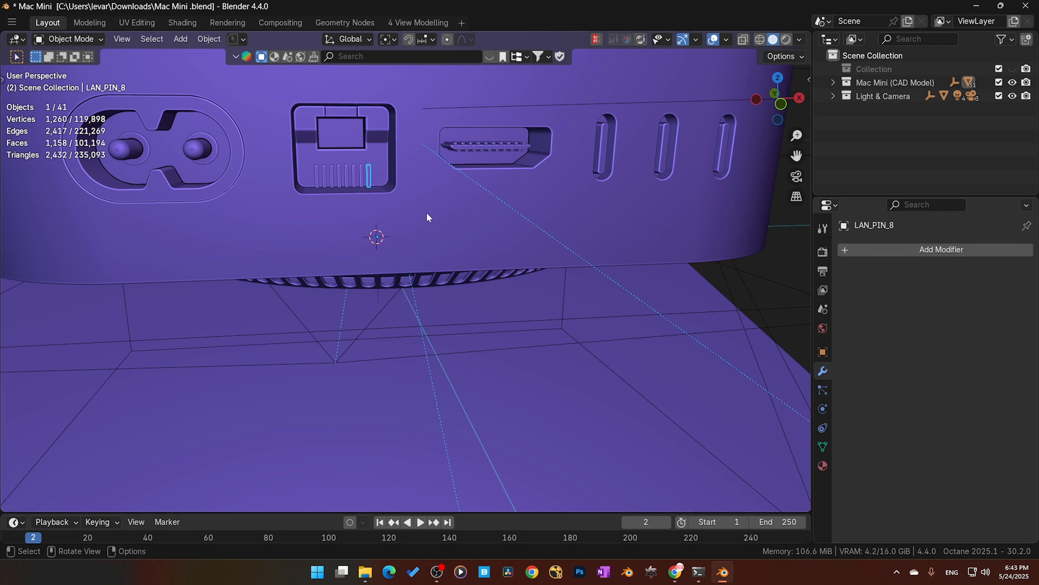
pyautogui.click(340, 176)
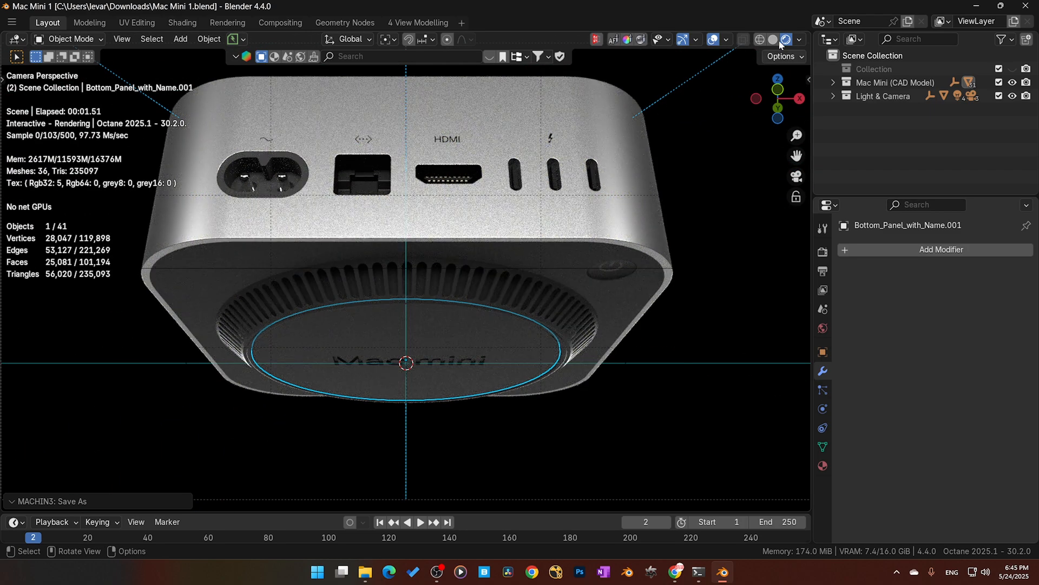
# Step: Switch the viewport from Octane rendered preview back to Solid shading
pyautogui.click(771, 39)
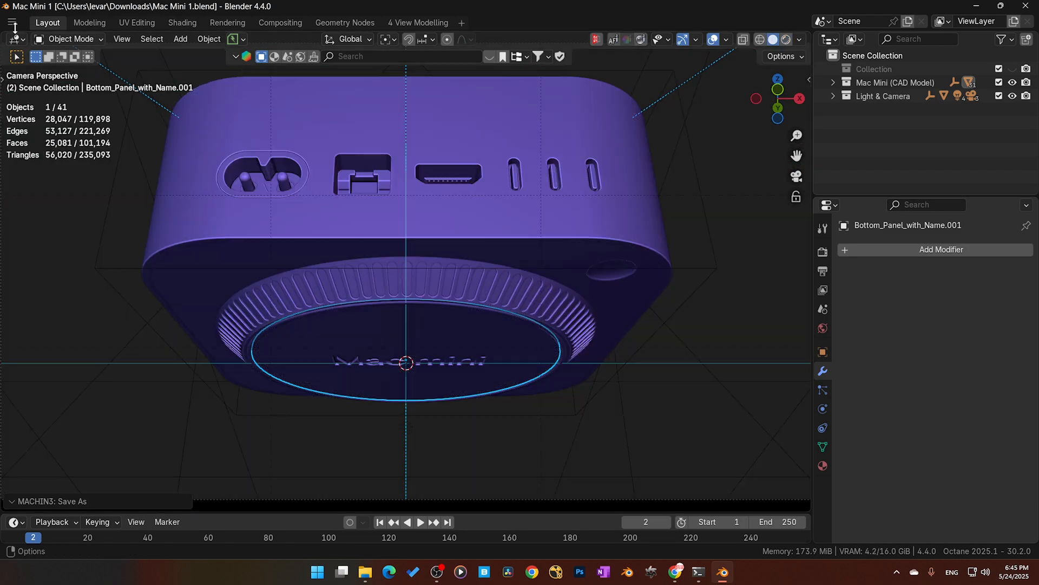